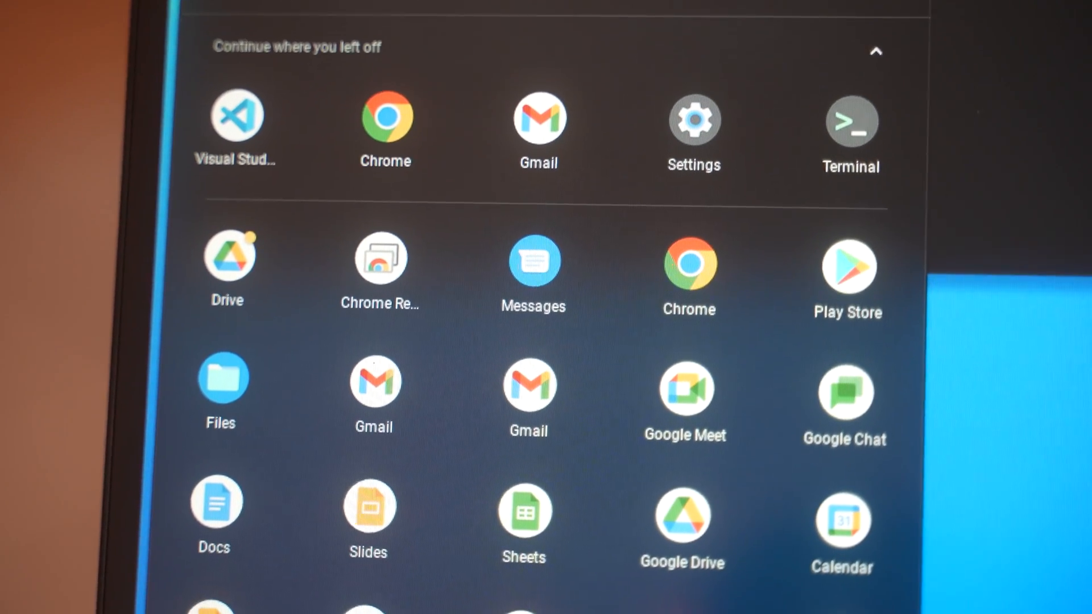
scroll(down, 3)
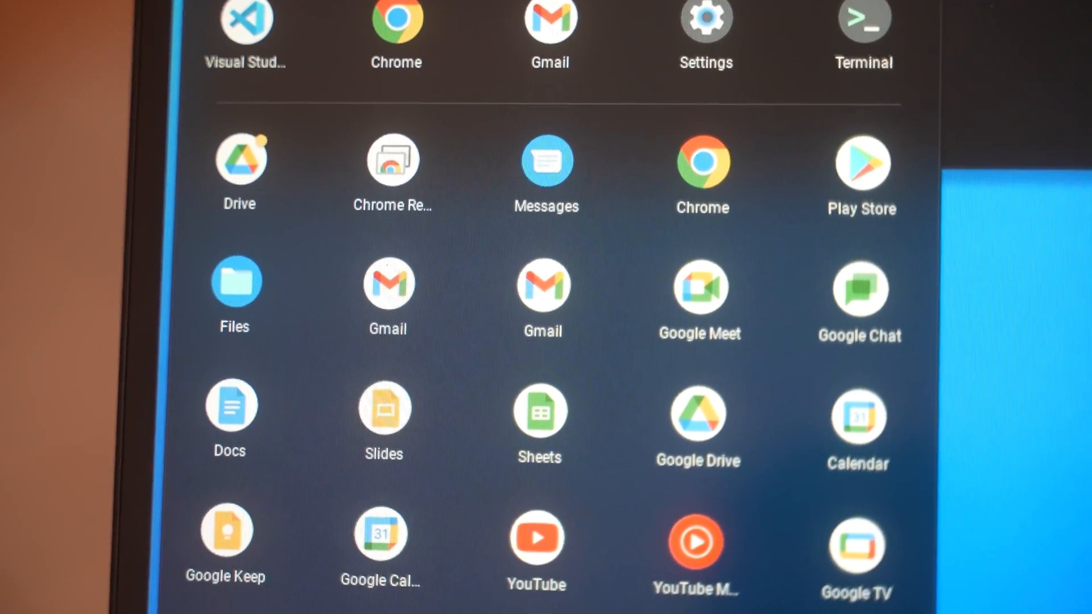